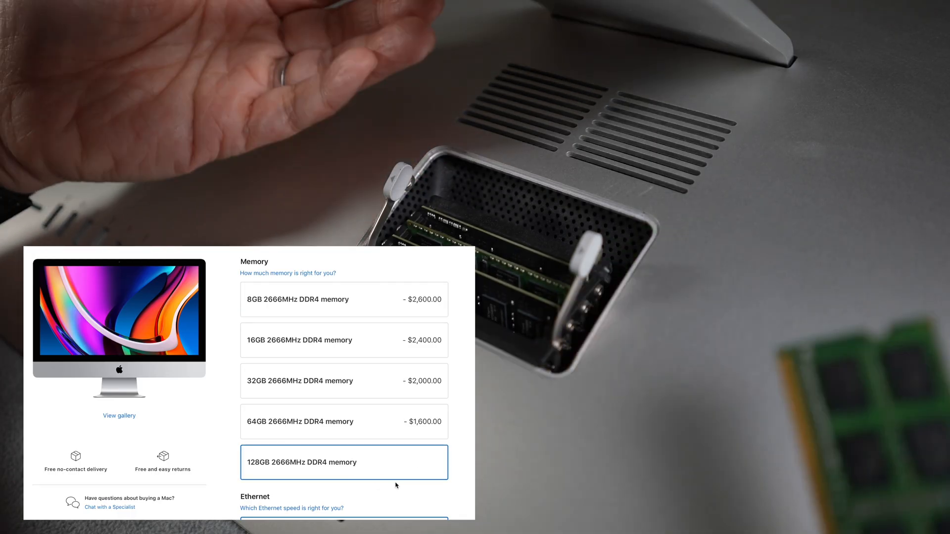
left_click(343, 299)
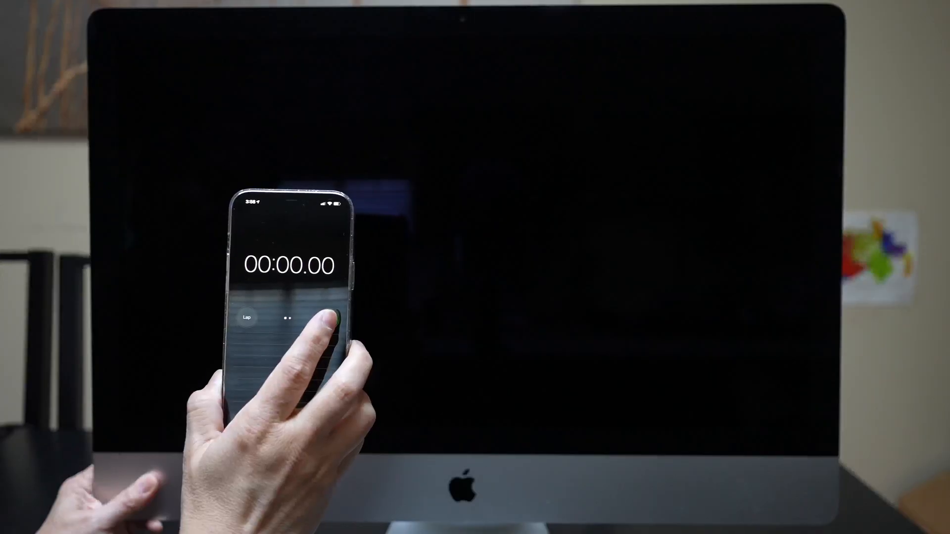
left_click(329, 319)
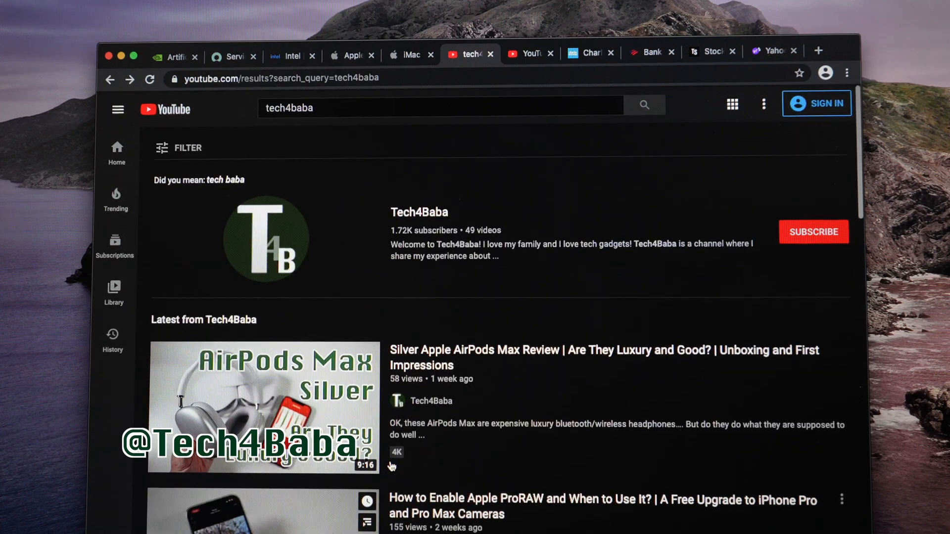
left_click(418, 211)
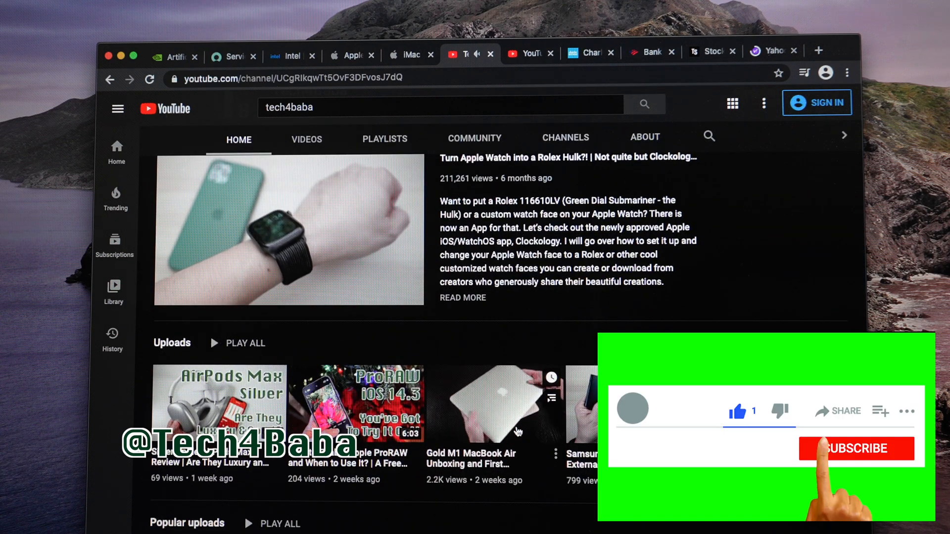
left_click(856, 448)
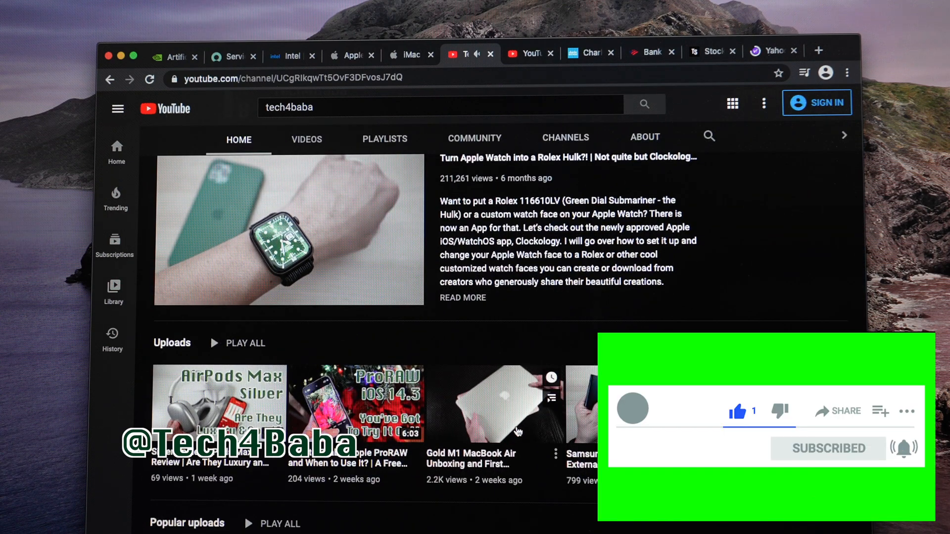